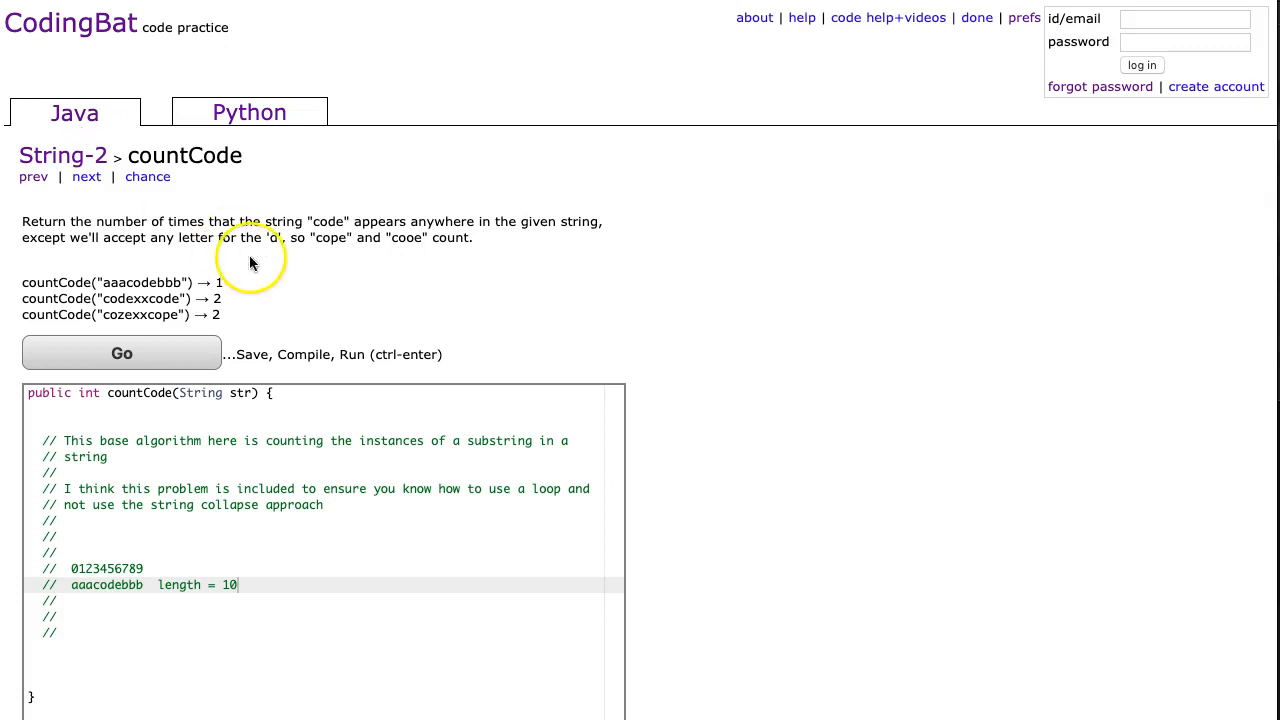
mouse_move(470, 250)
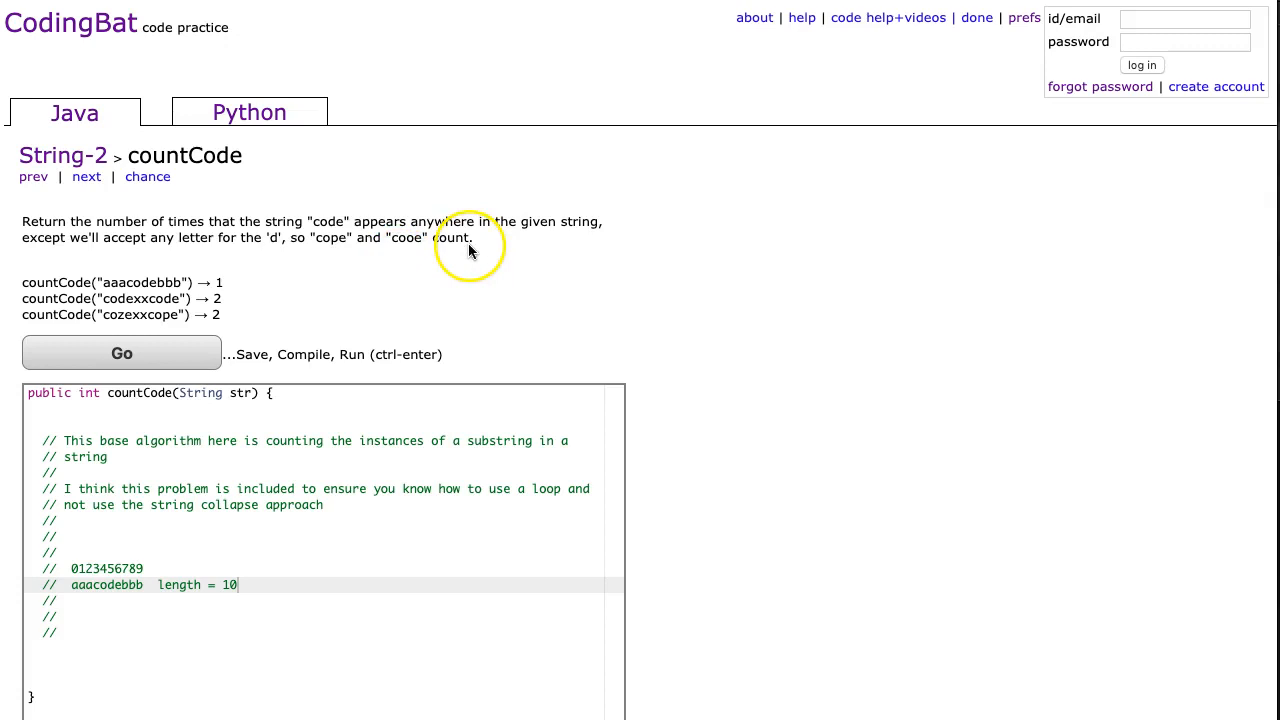
mouse_move(168, 284)
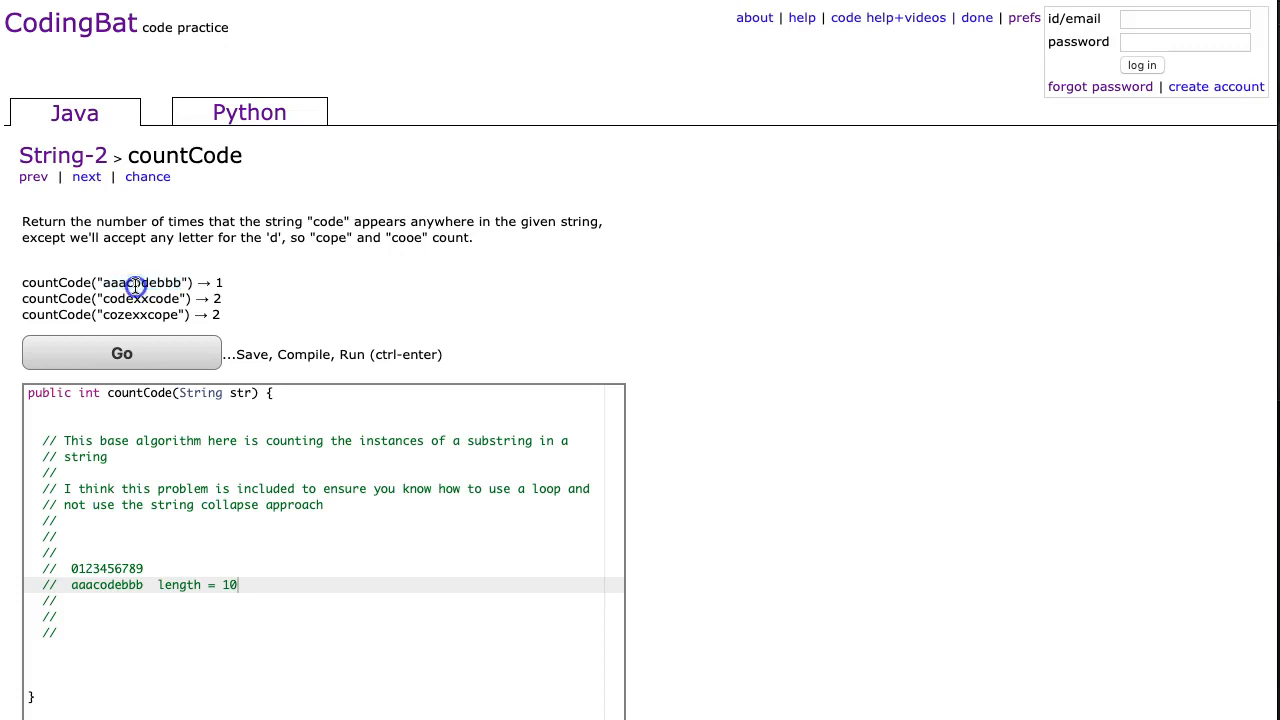
Examine the example strings by selecting 'code' and 'cope' inside them.
double_click(148, 282)
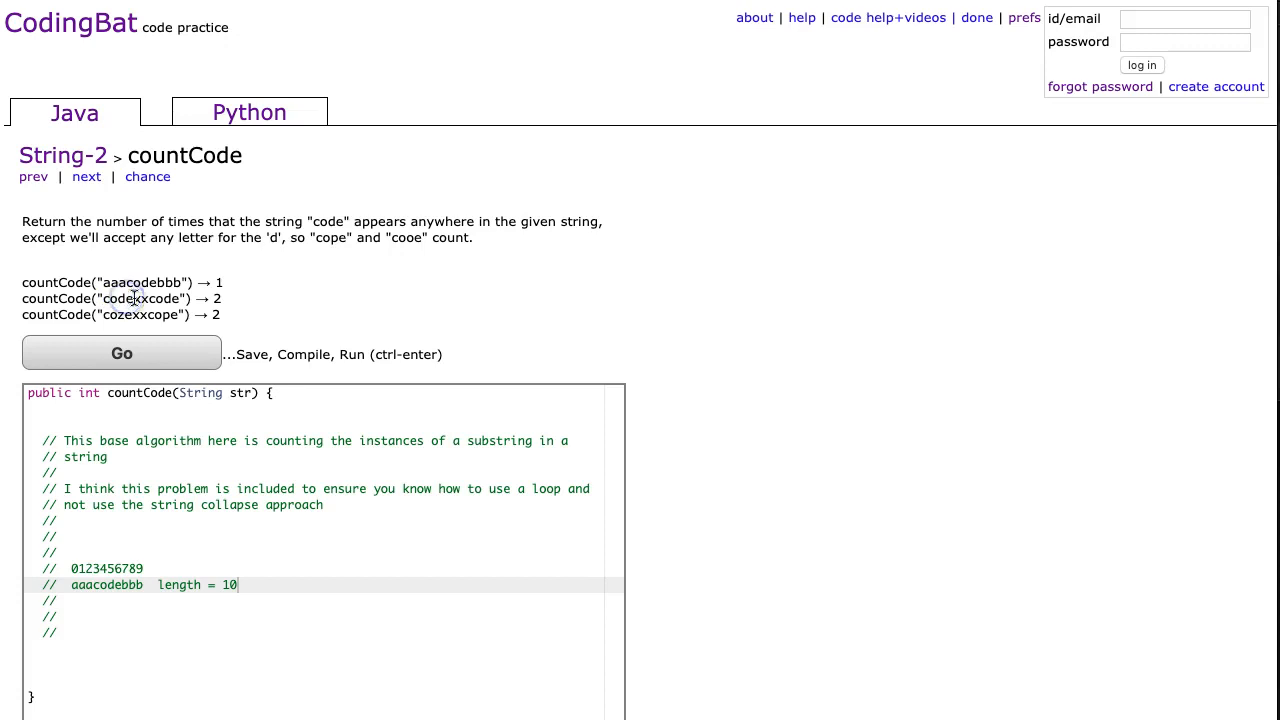
double_click(158, 300)
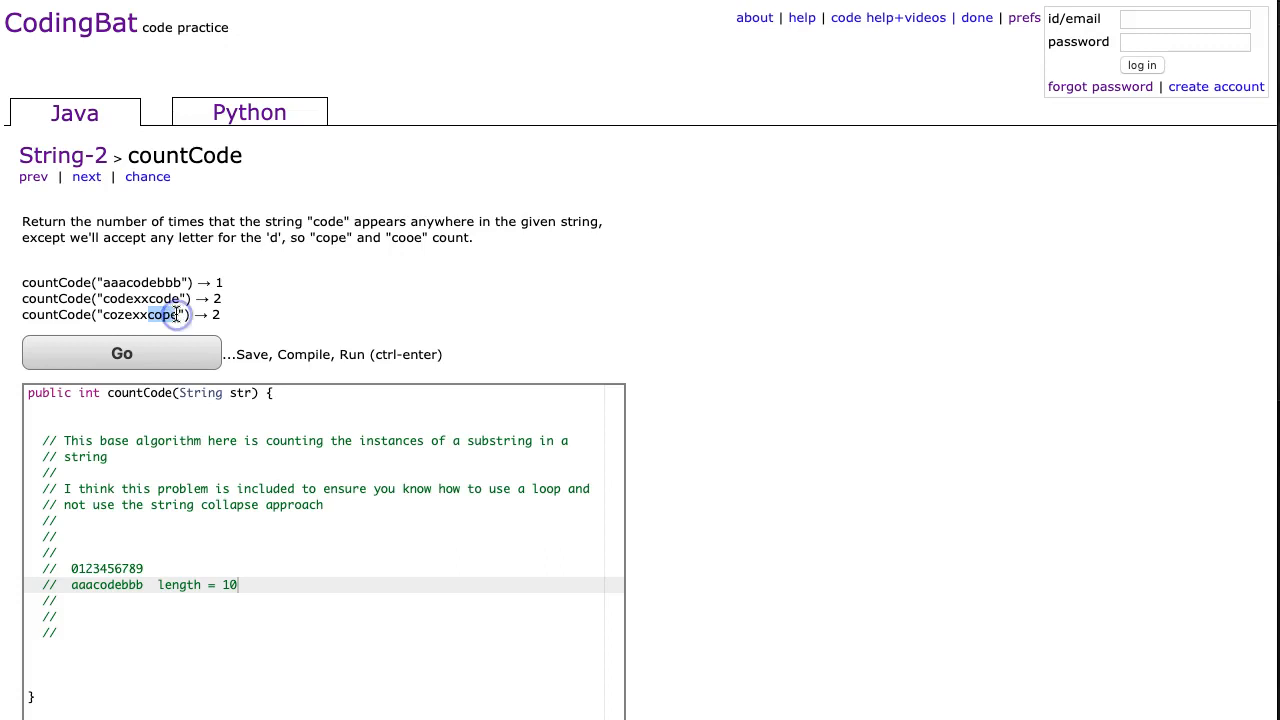
double_click(160, 314)
text( - we need to understand radni)
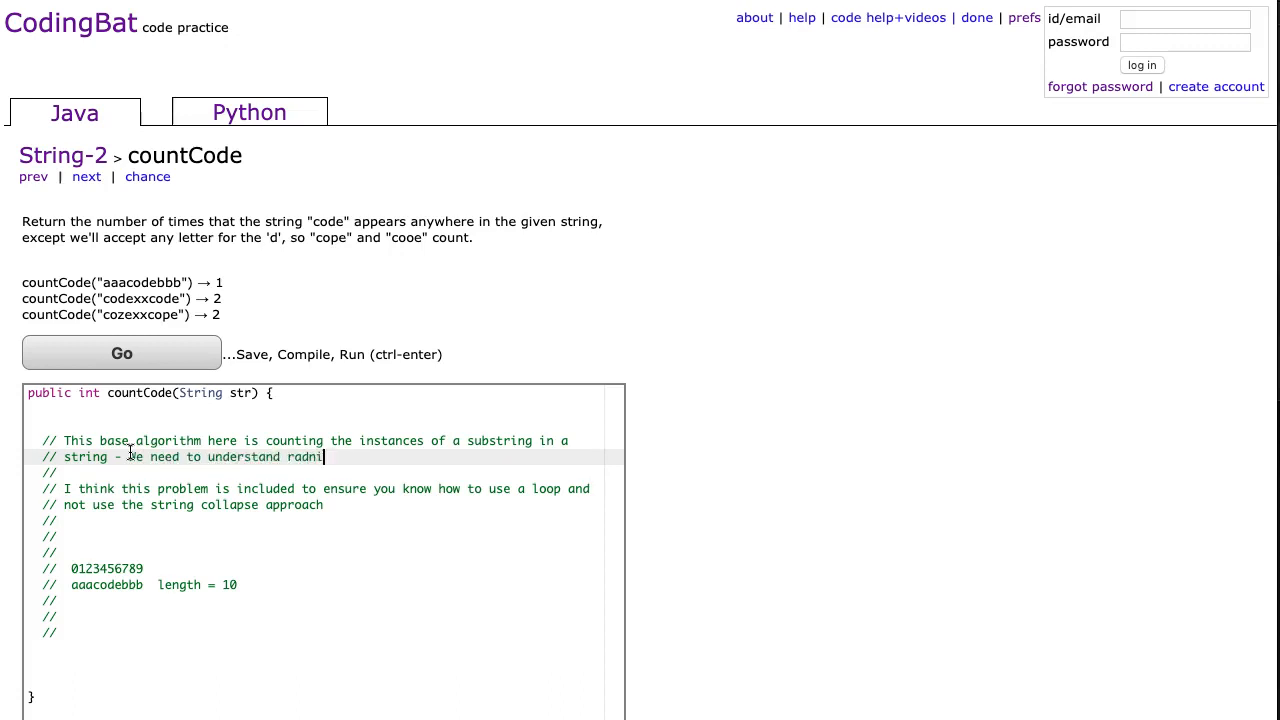
Finish the comment note so it reads 'We need to understand reading frames'.
text(reading frames)
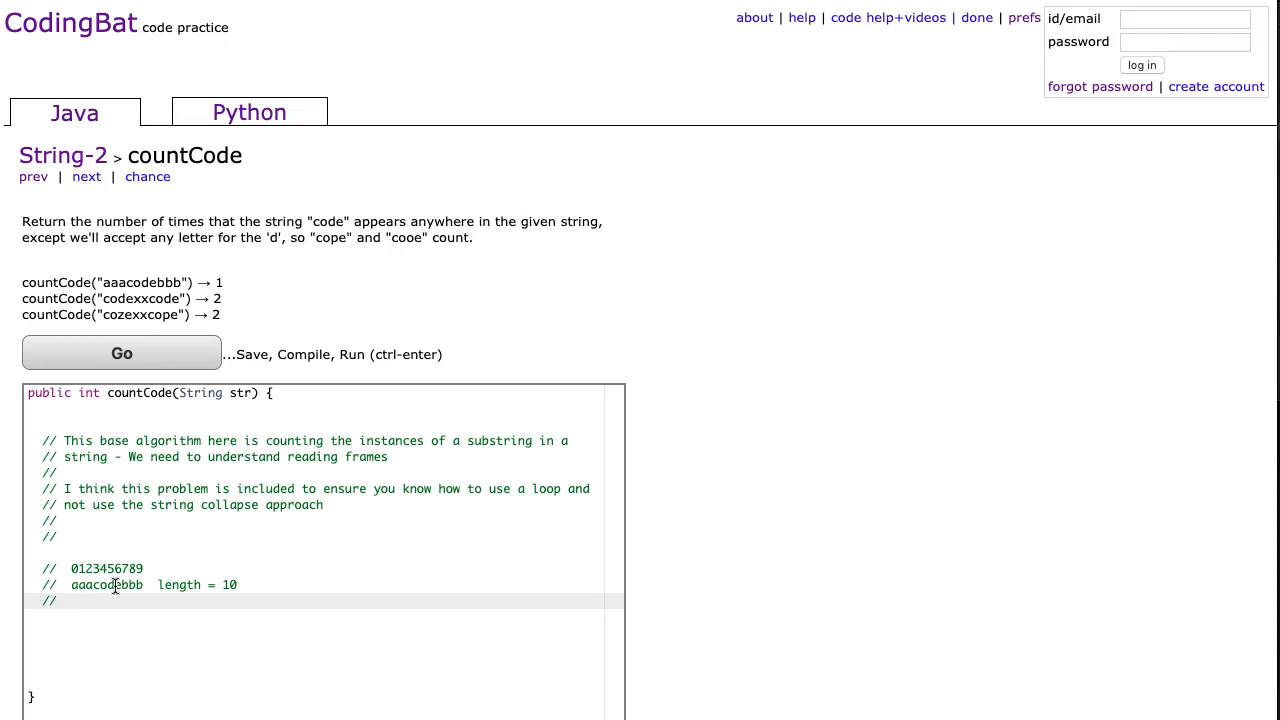
Mark the two XXXX windows under aaacodebbb with ranges [0:4] and [6:10] in comments.
text(X)
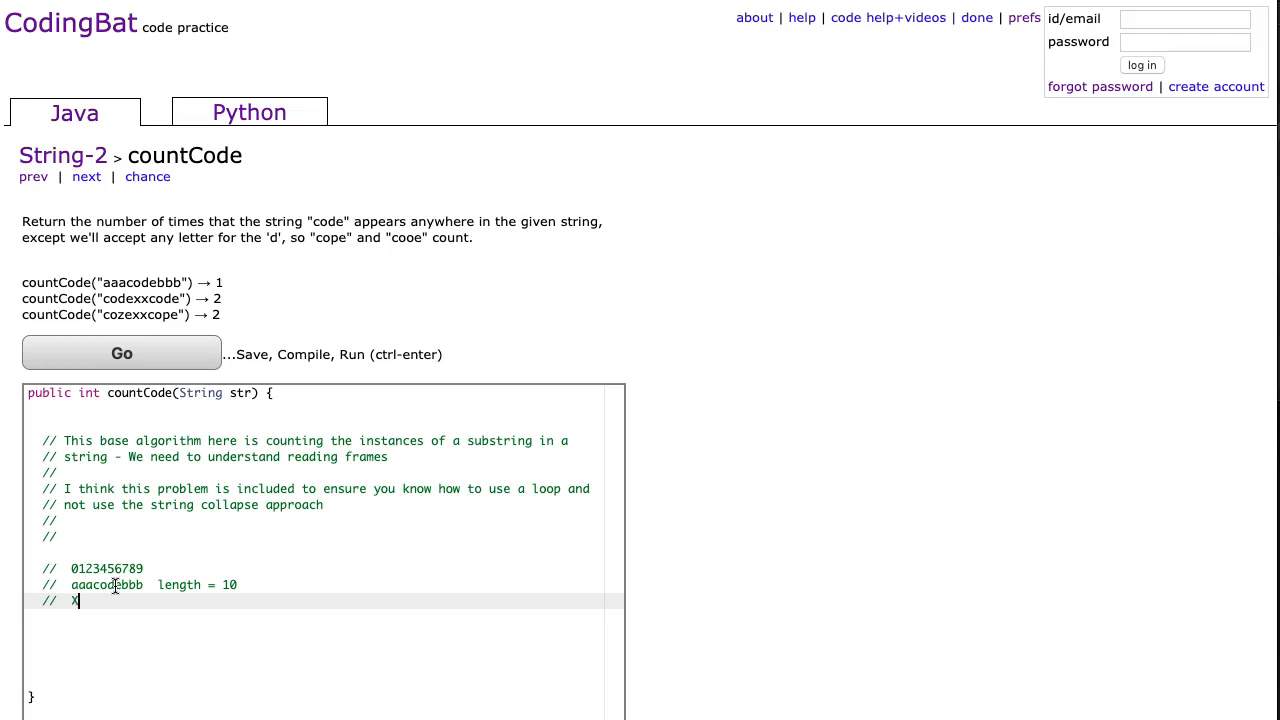
text(XXX  XXXX)
text(// [0:)
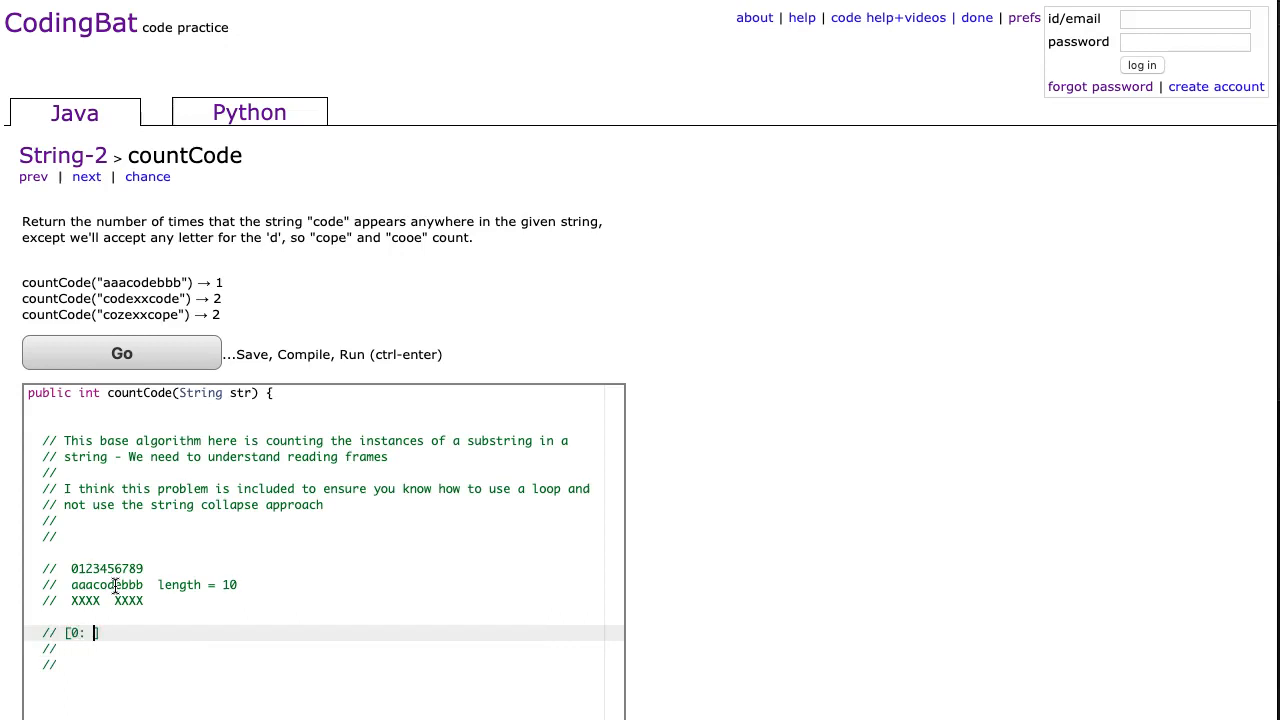
text(4)
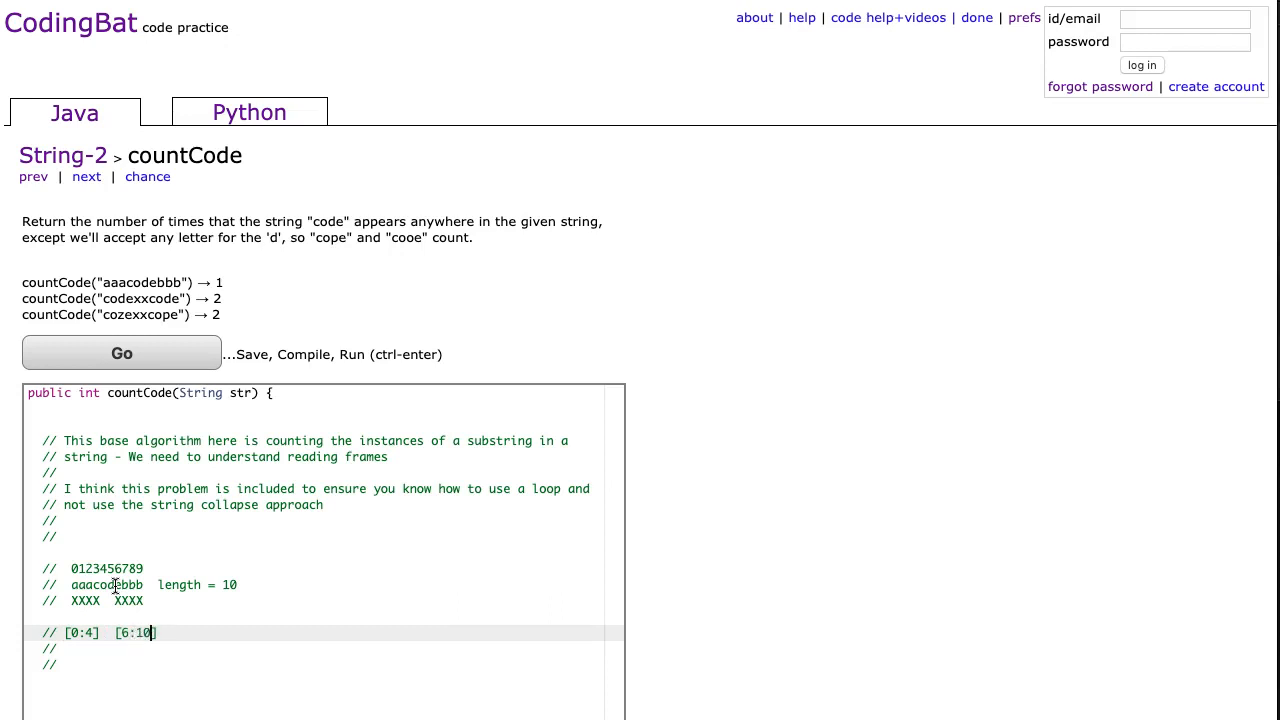
click(144, 632)
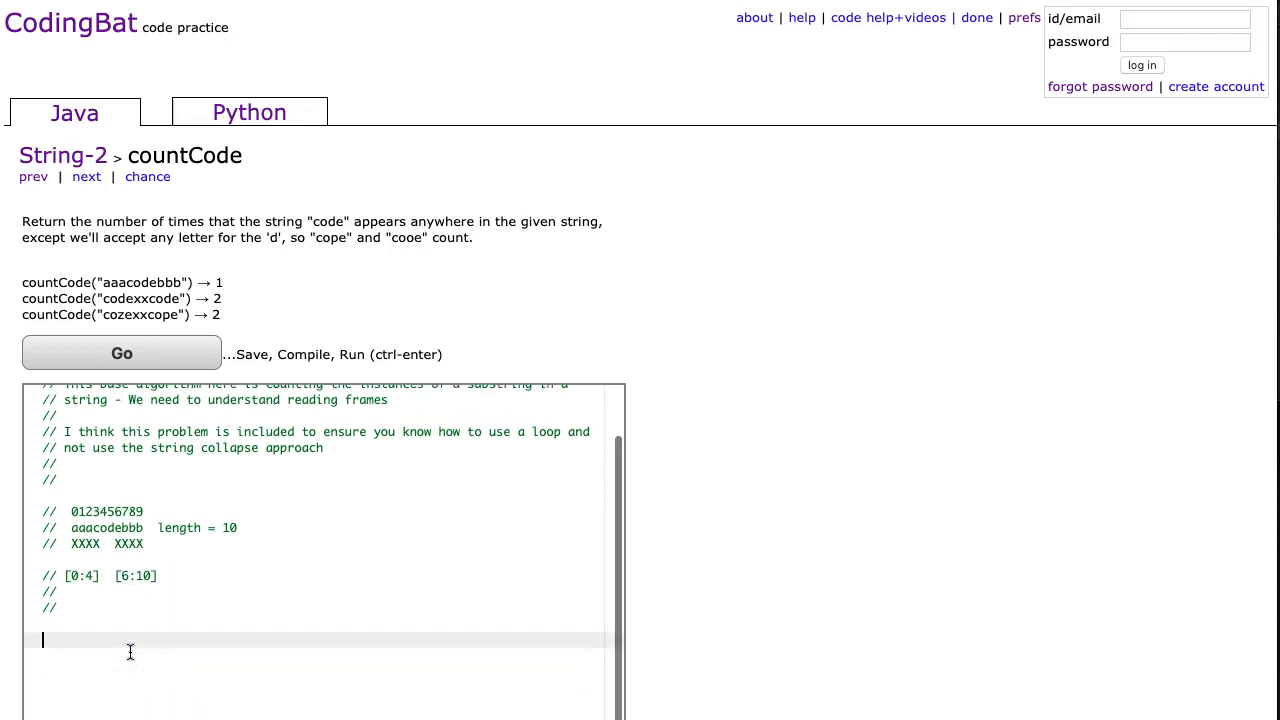
Write 'for (int i = 0; i < str.length() - 3; i = i + 1) {' with its closing brace.
scroll(down, 3)
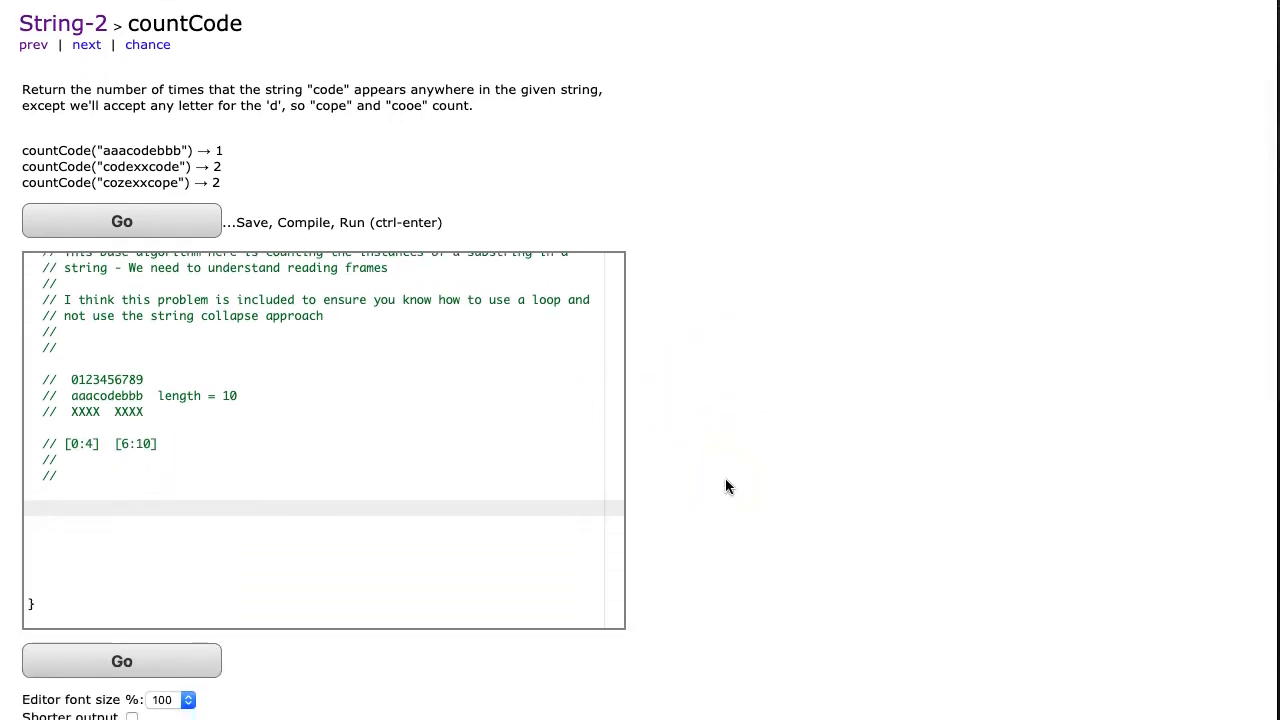
text(for ()
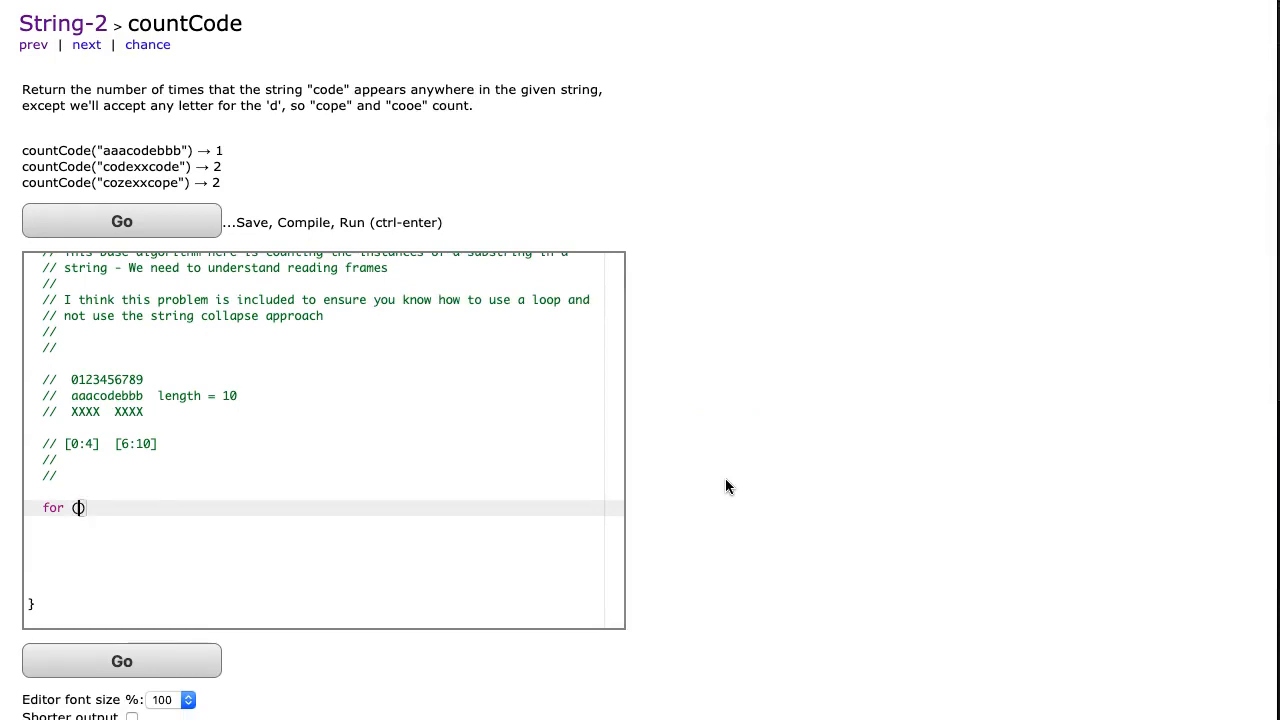
text(int i = 0; i <)
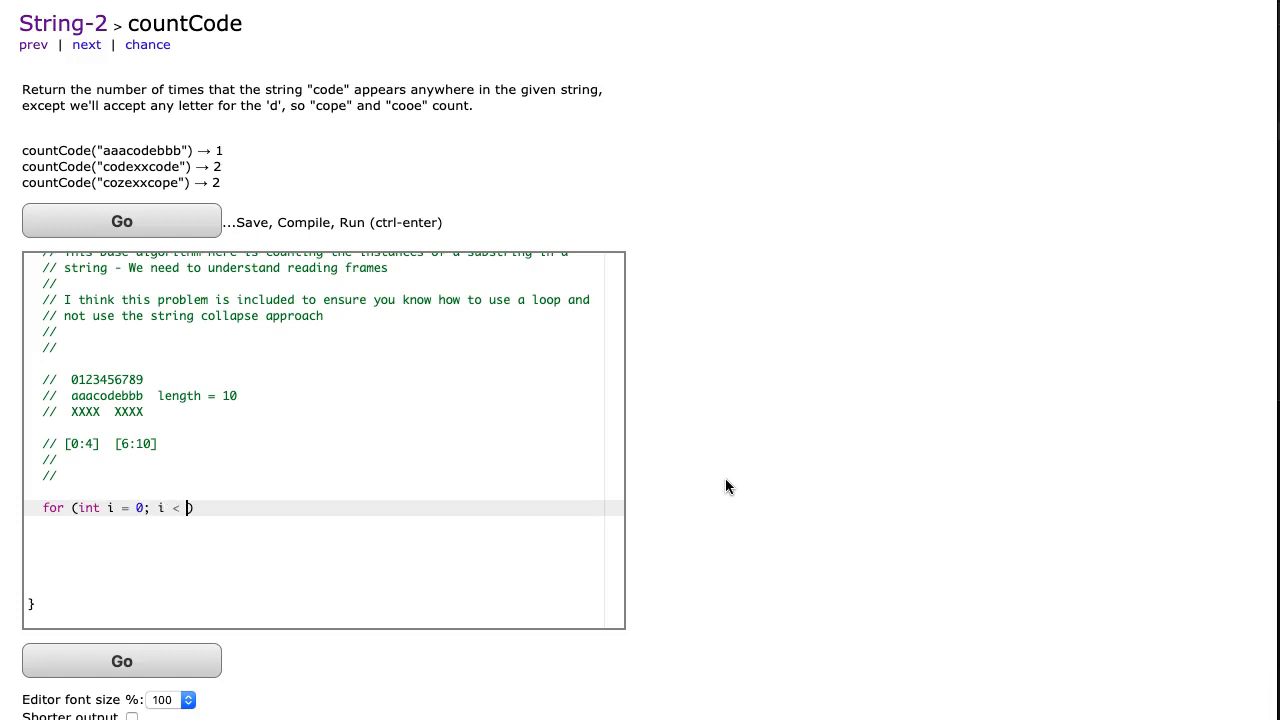
text(7; i = i +)
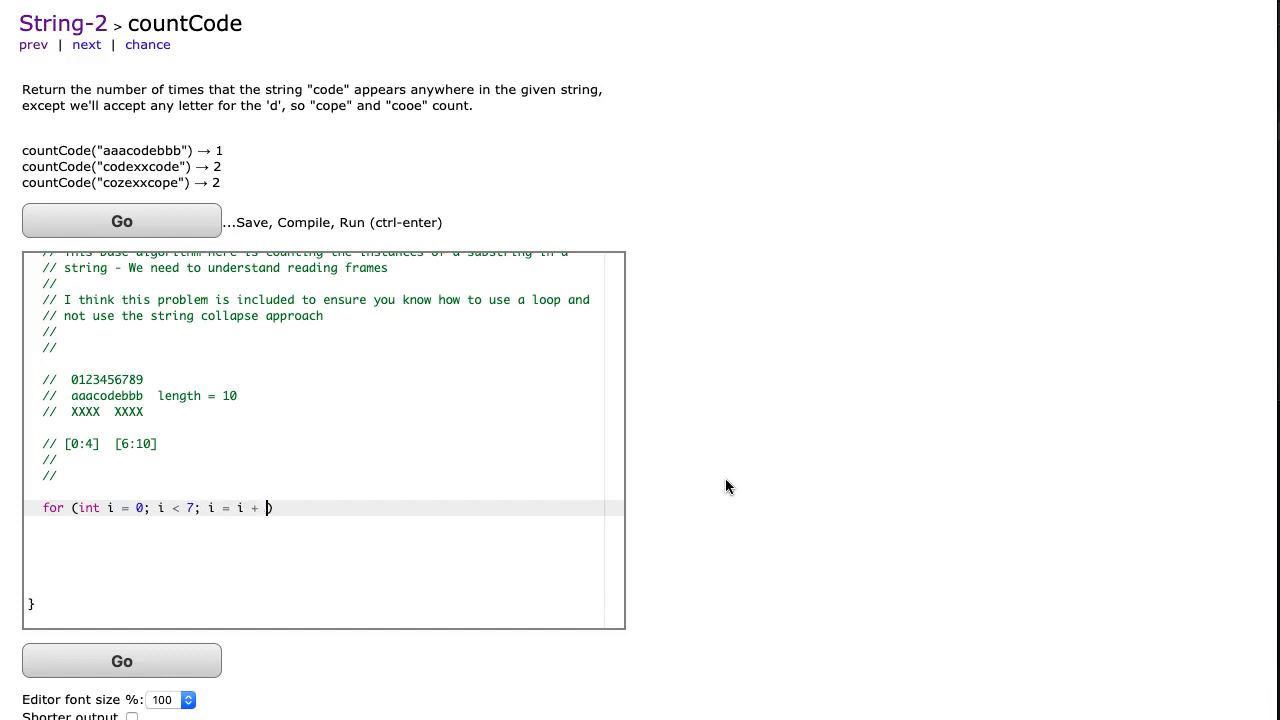
text(1) {)
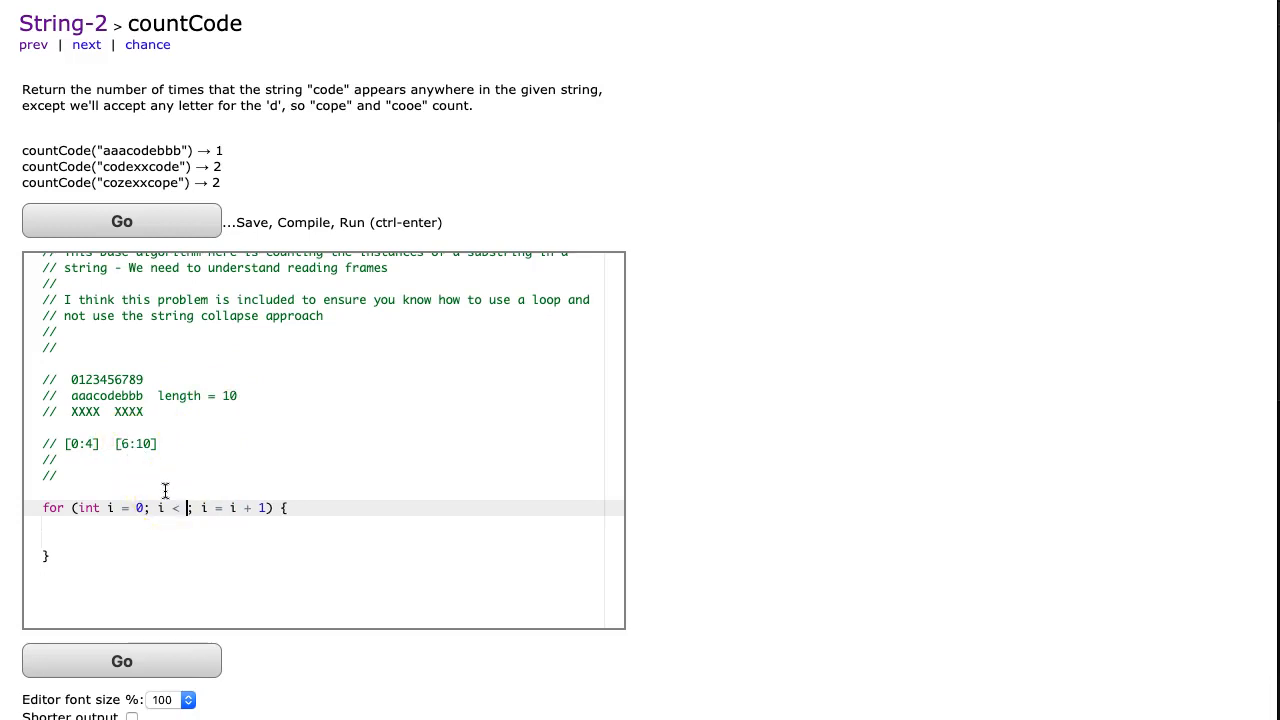
text(str.length() - 3)
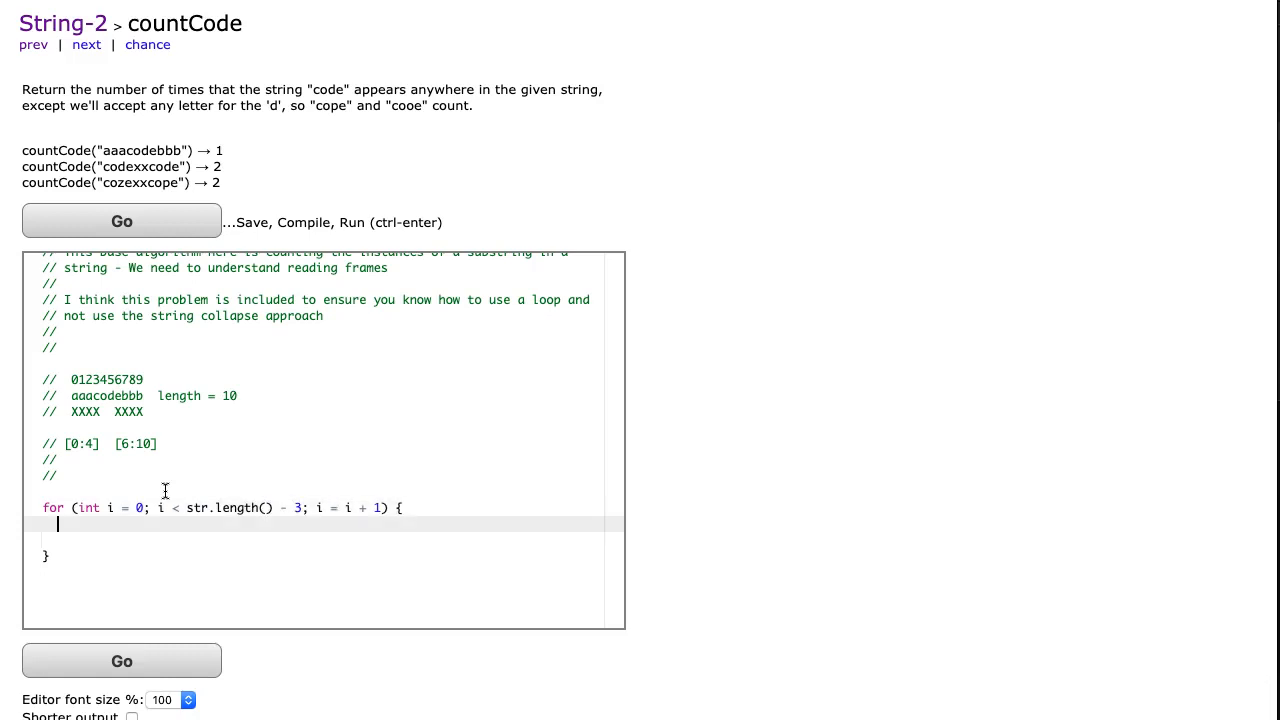
click(304, 508)
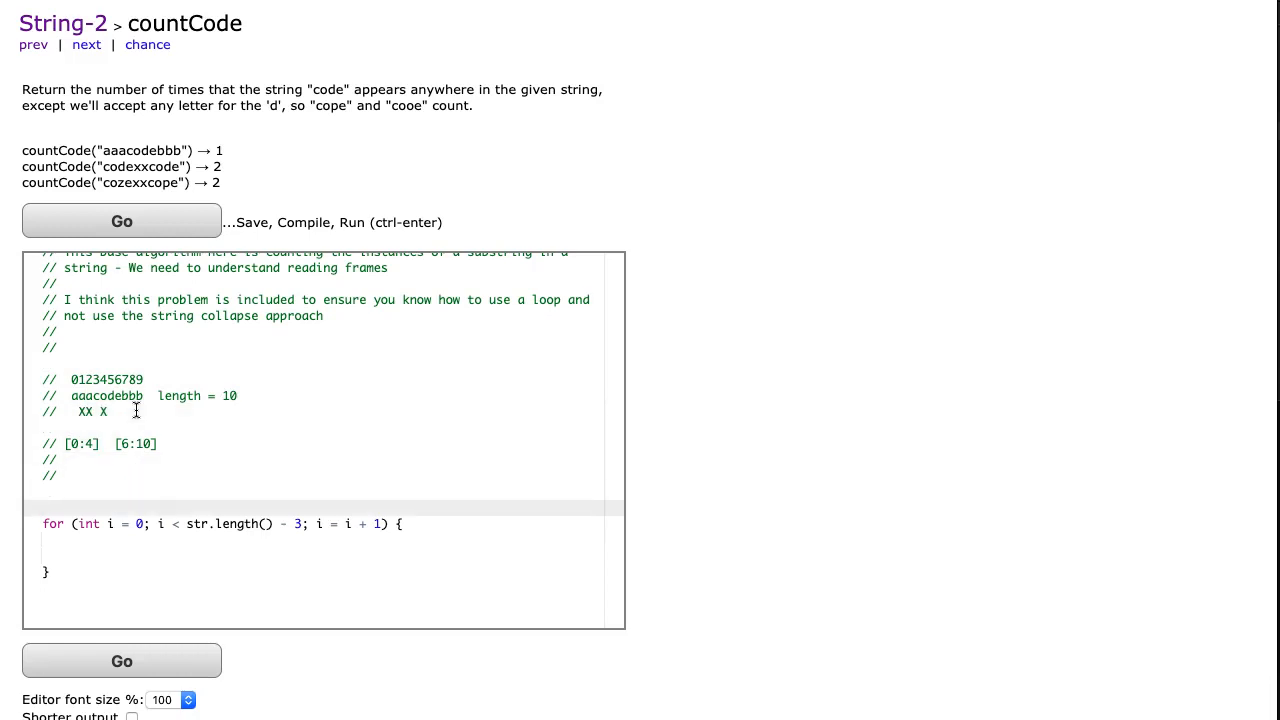
Declare int count = 0 and begin the if checking charAt(0) == 'c' and charAt(1) == 'o'.
text(int count =)
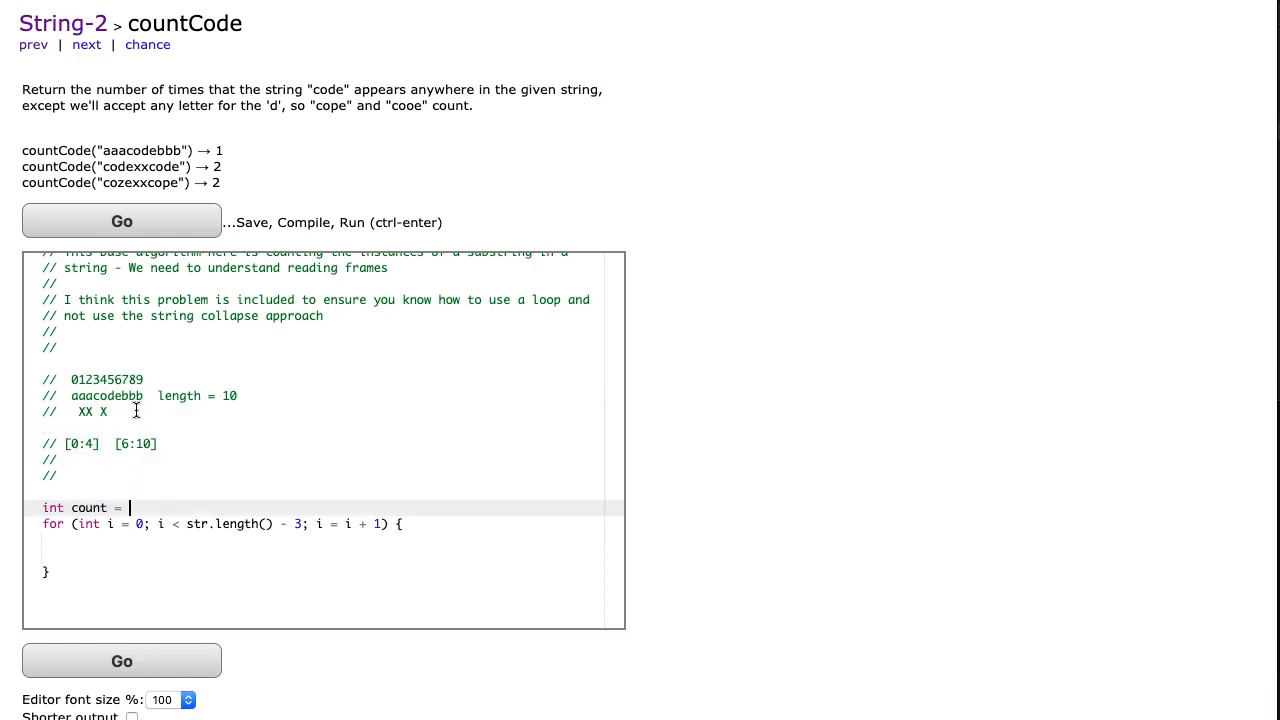
text(0;)
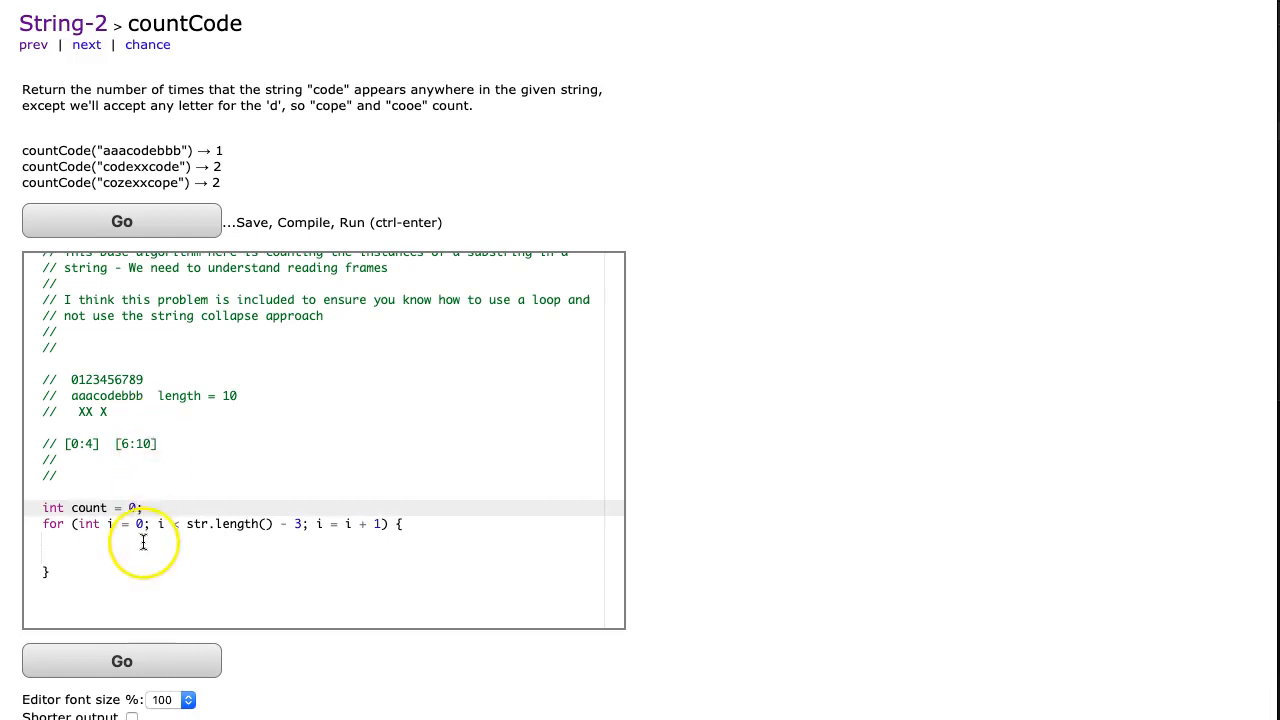
text(if)
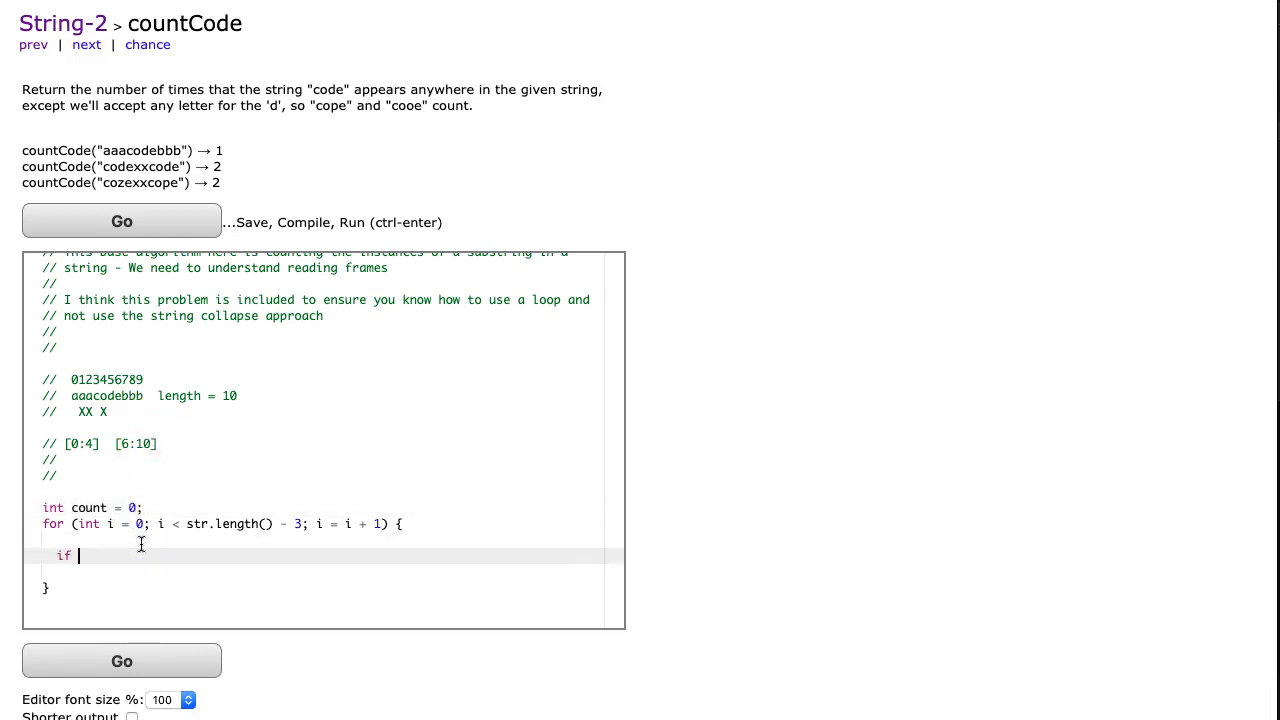
text((str.)
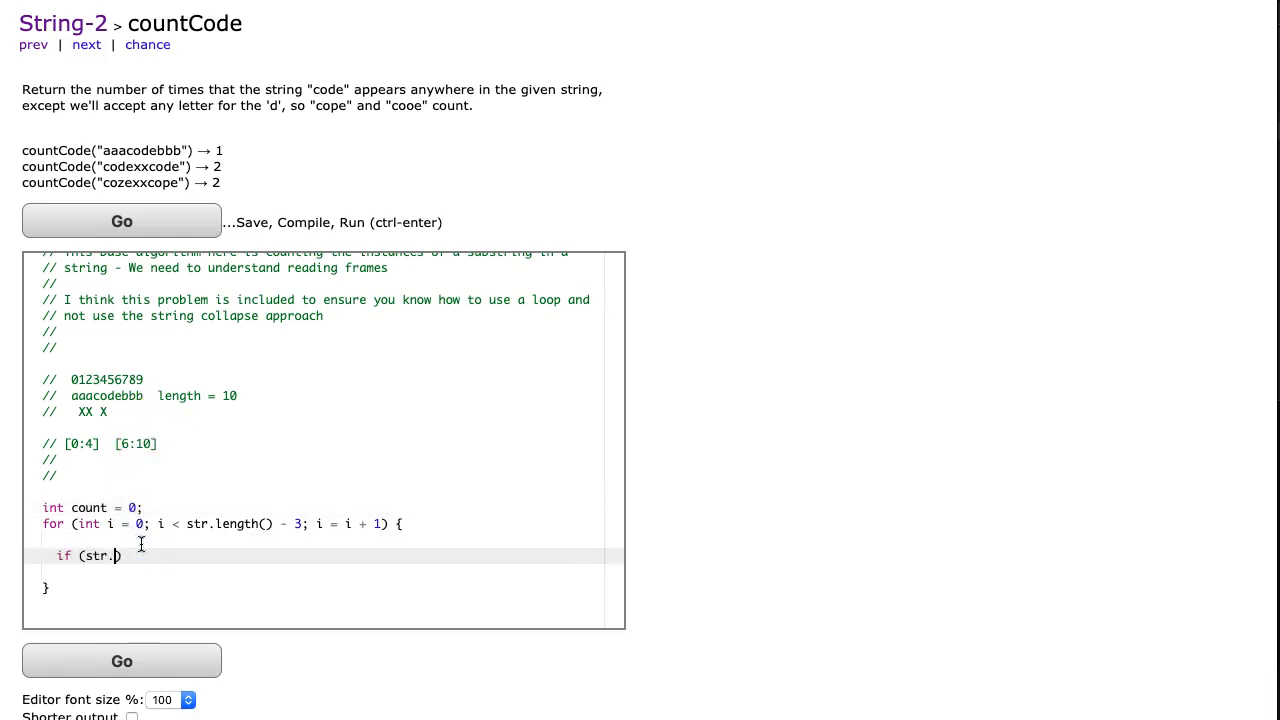
text(charAt(0)
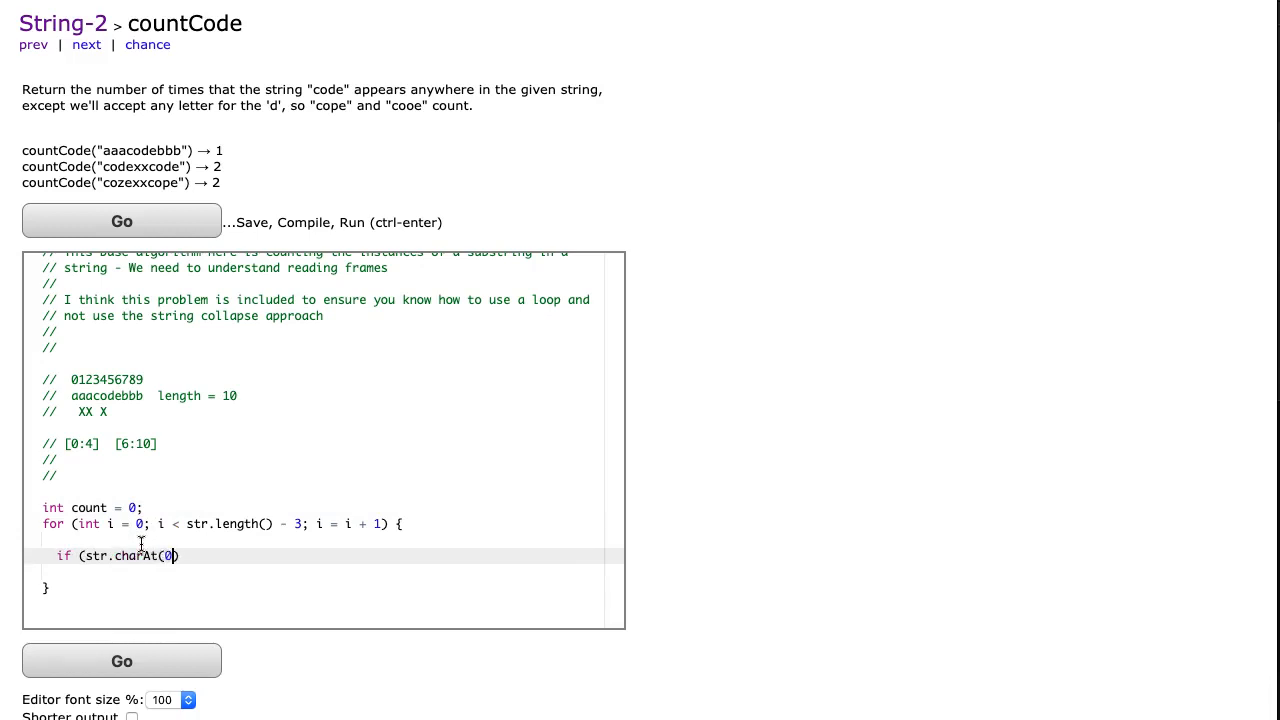
text(== 'c' && str.)
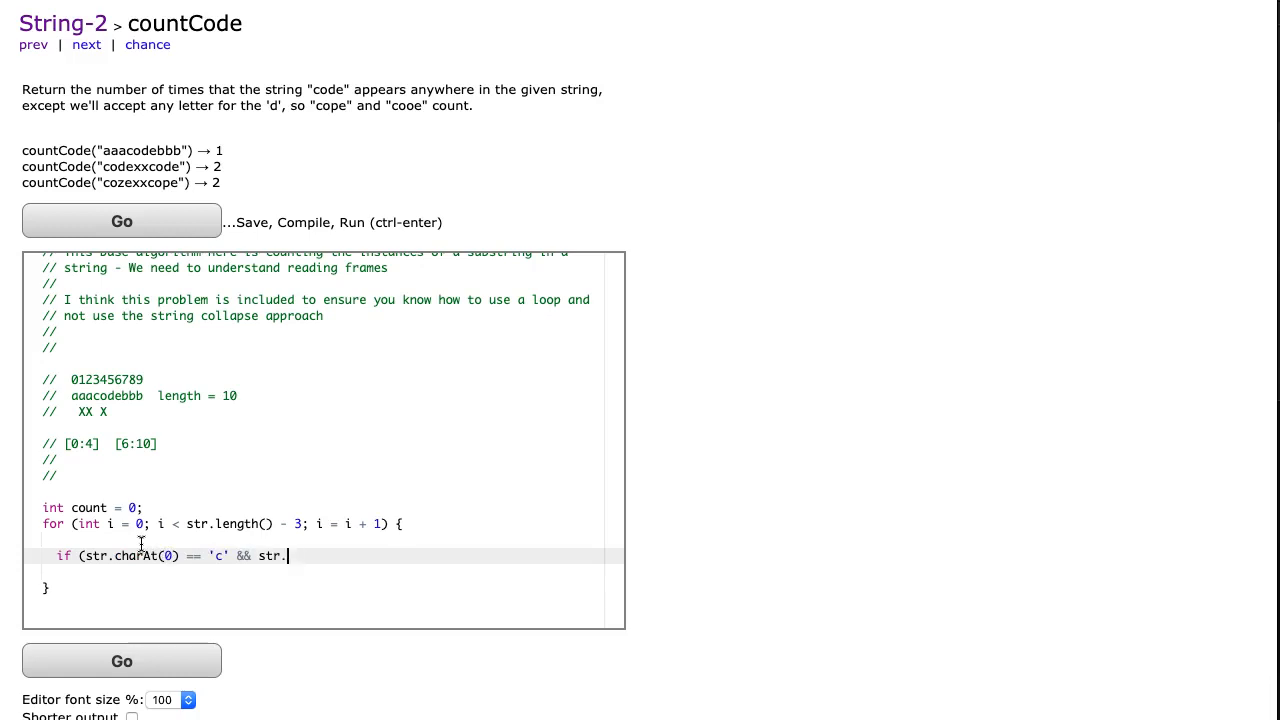
text(charAt(1))
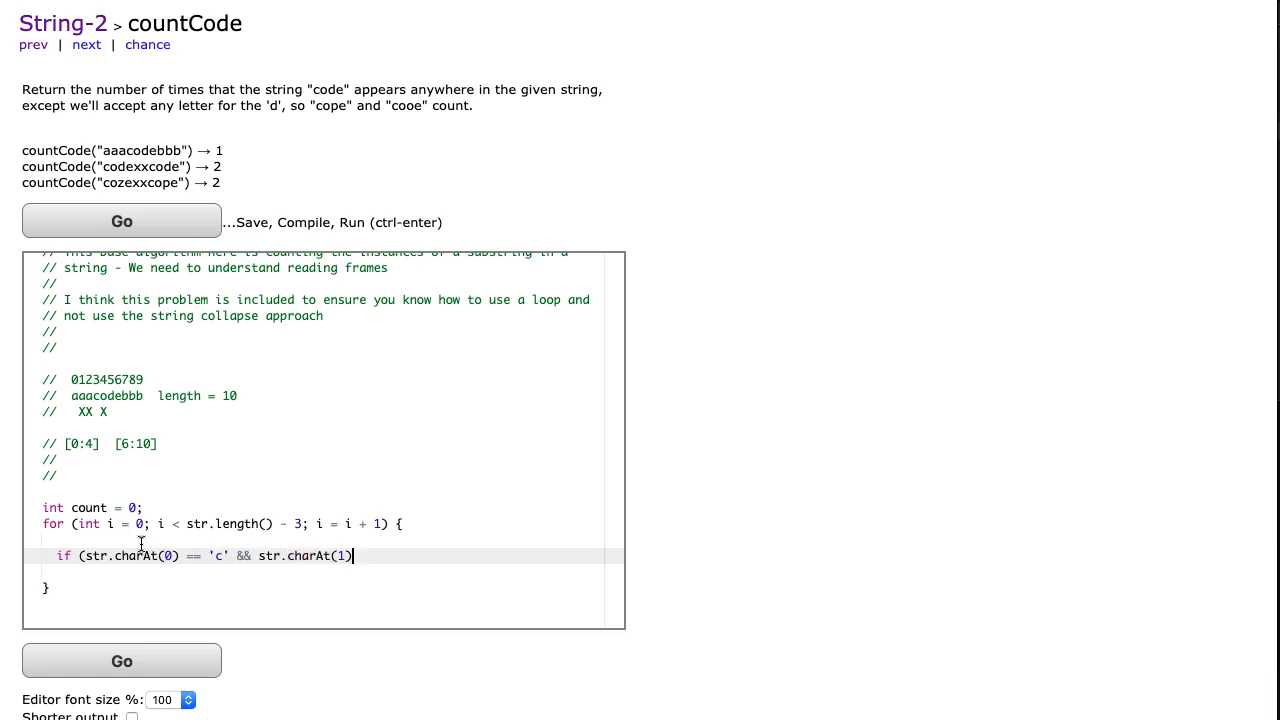
text(== ')
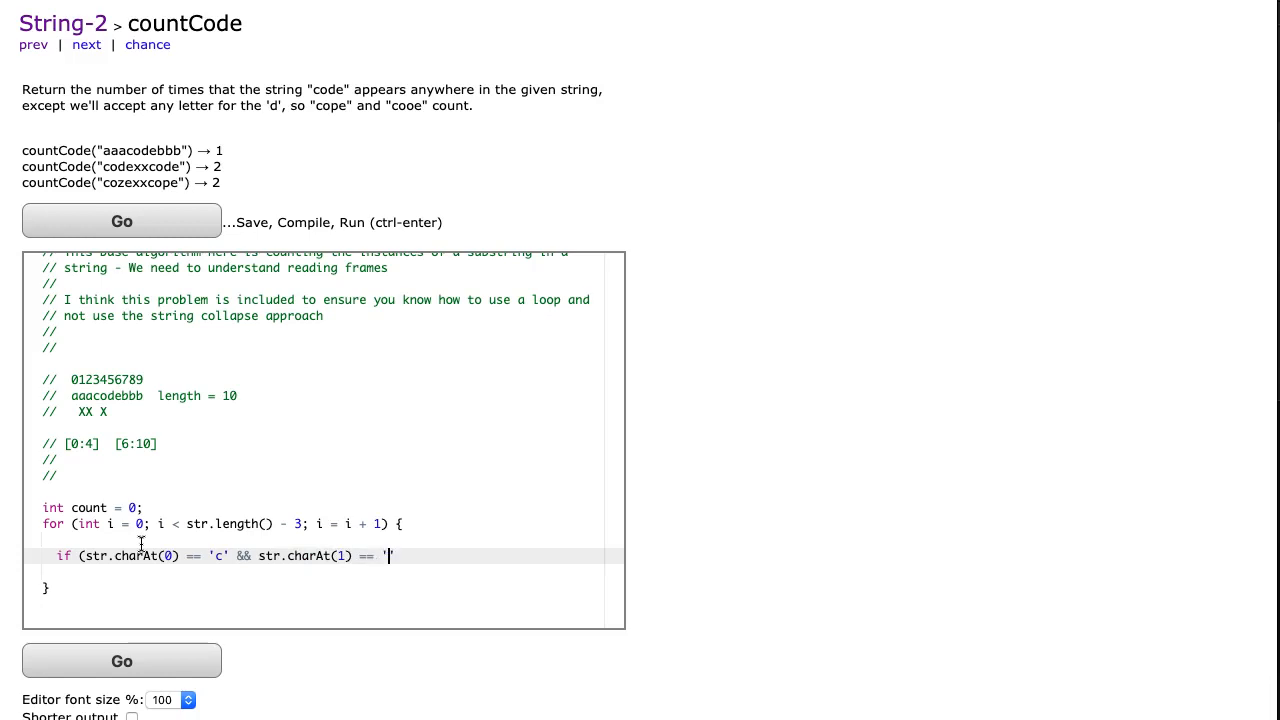
text(o')
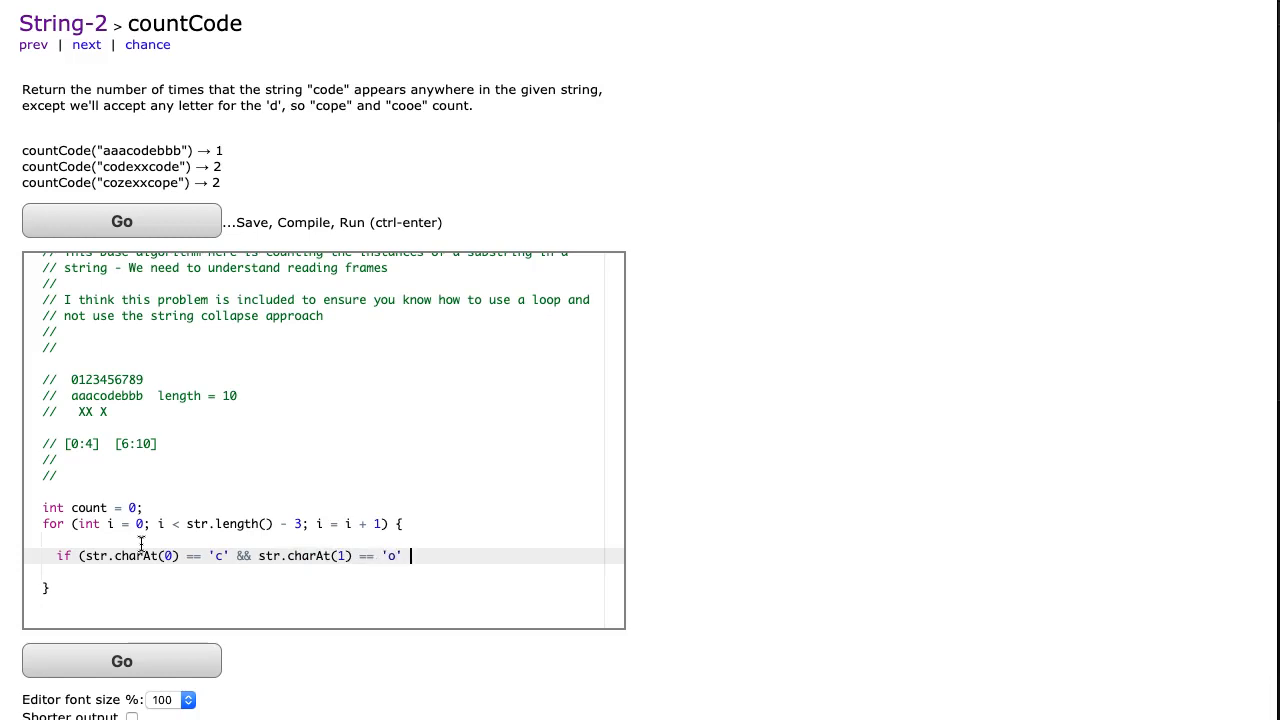
Complete the check with charAt(3) == 'e' and increment count inside its block.
text(&& str.c)
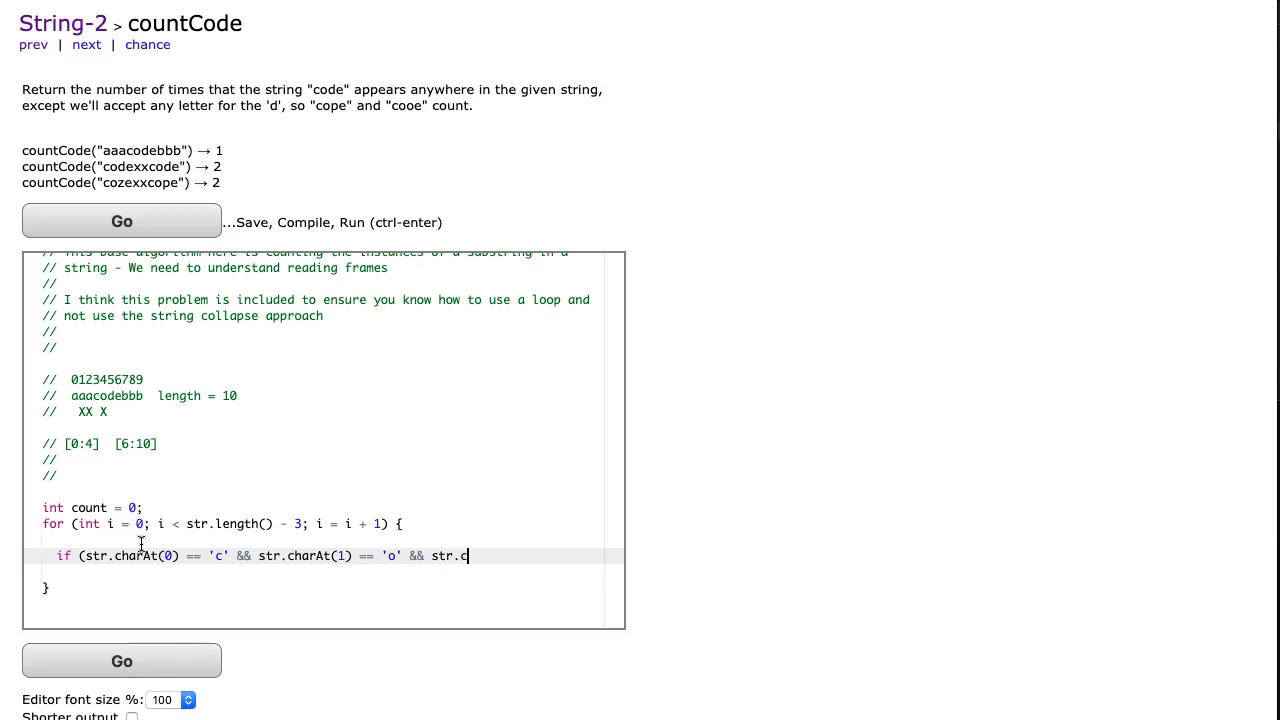
text(harAt())
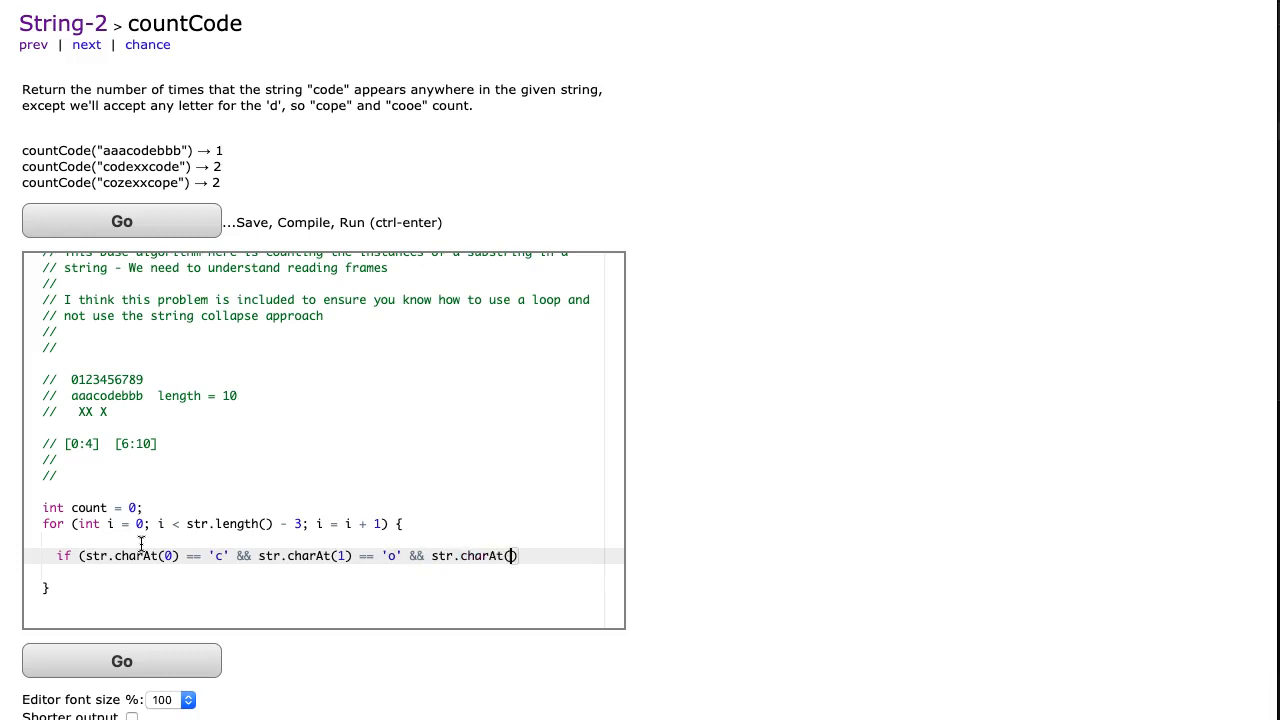
text(3)
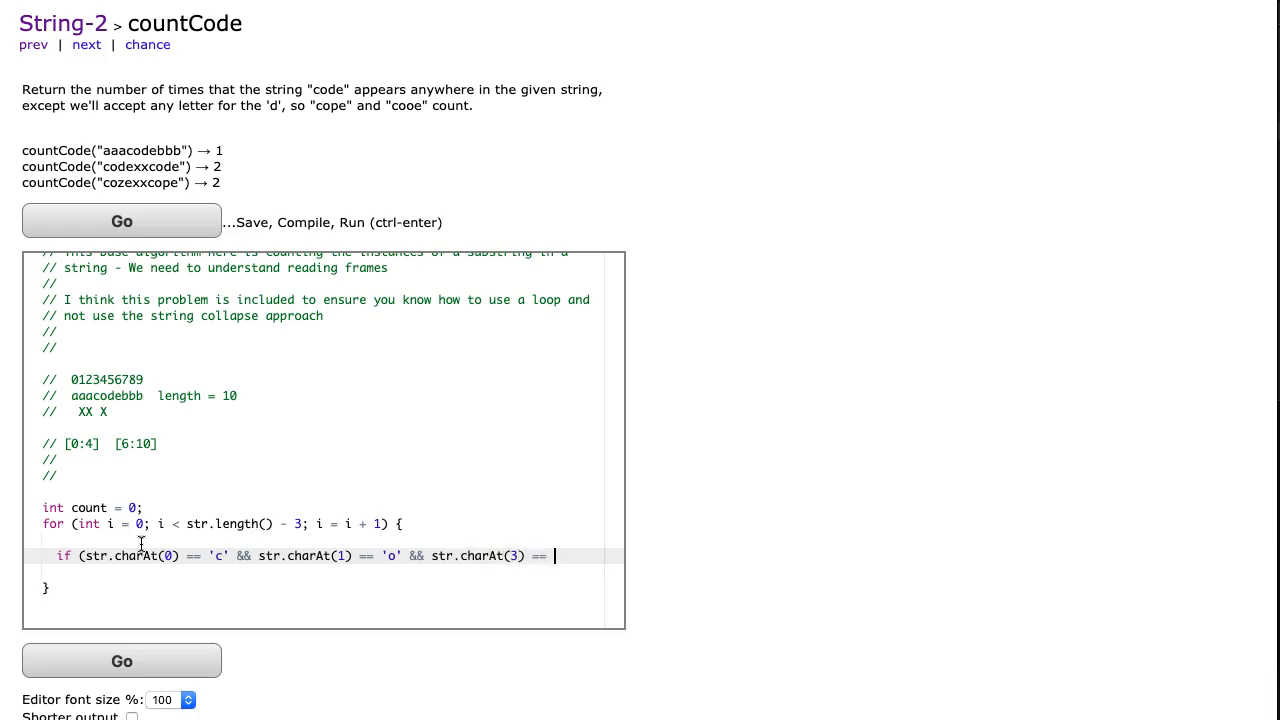
text('e')
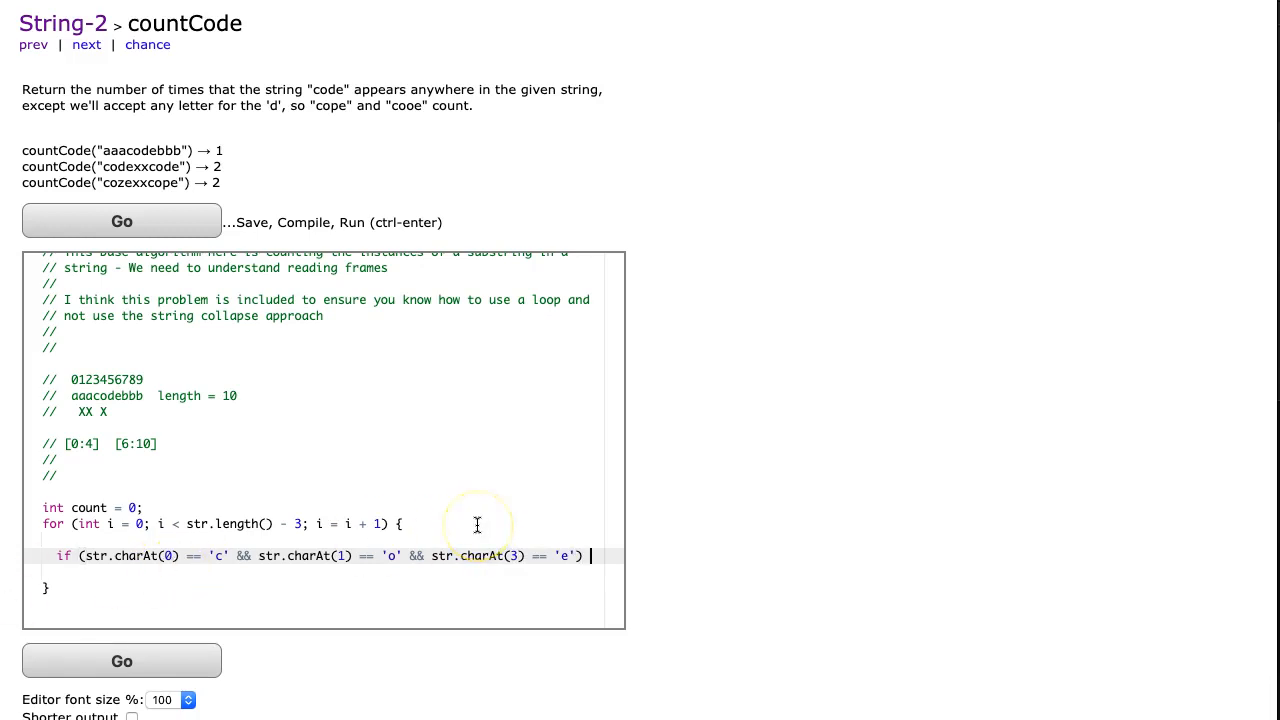
text({)
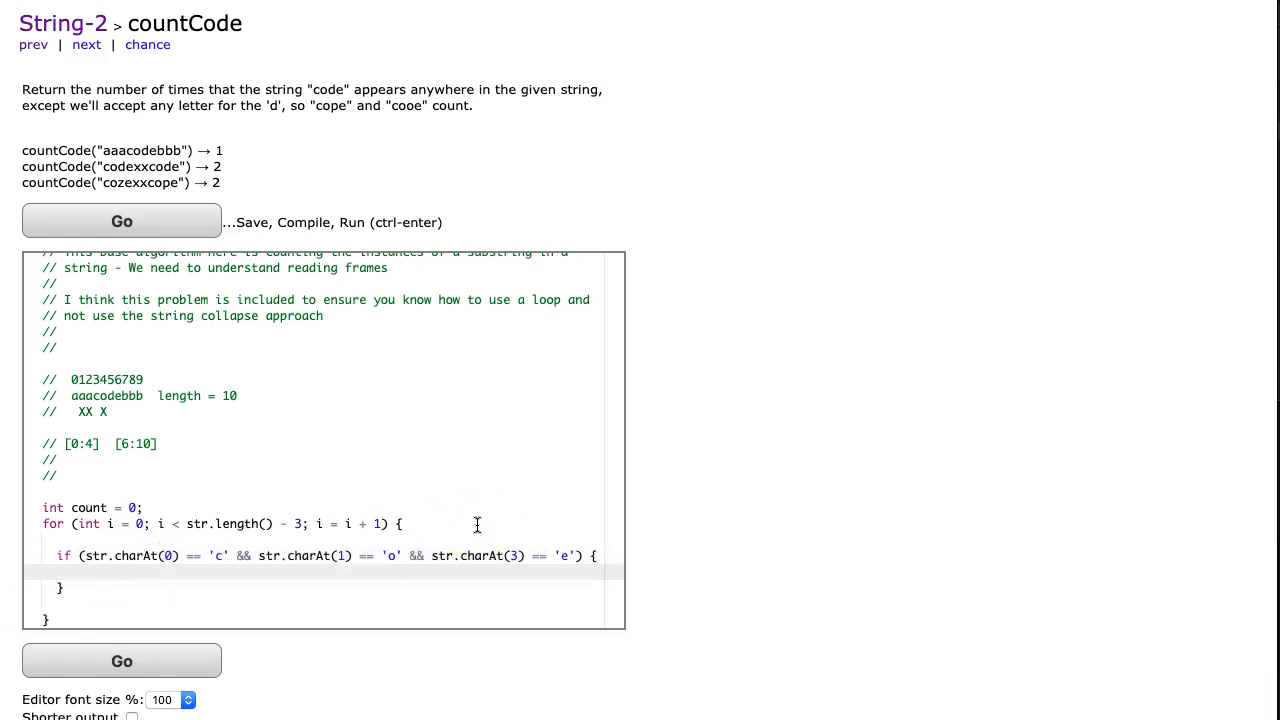
text(count = count + 1;)
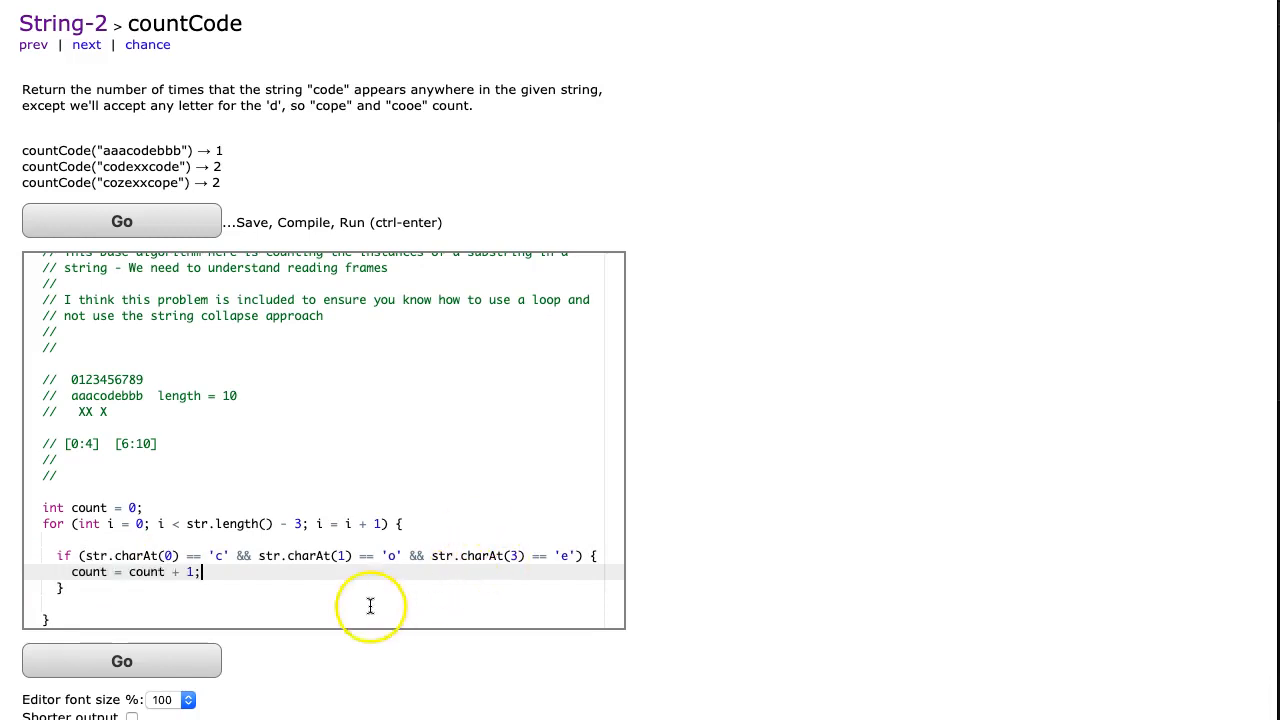
Use indices i, i + 1, i + 3 in the checks, return count, and run the tests to All Correct.
scroll(down, 3)
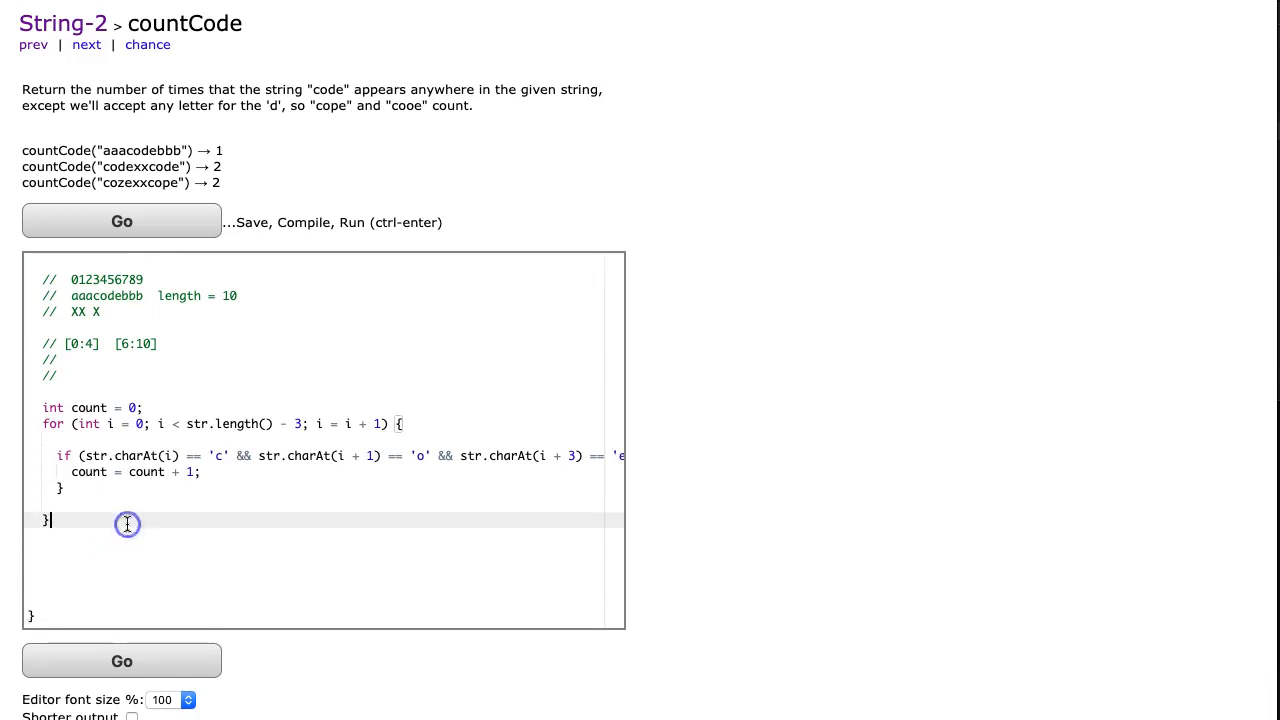
text(return cou)
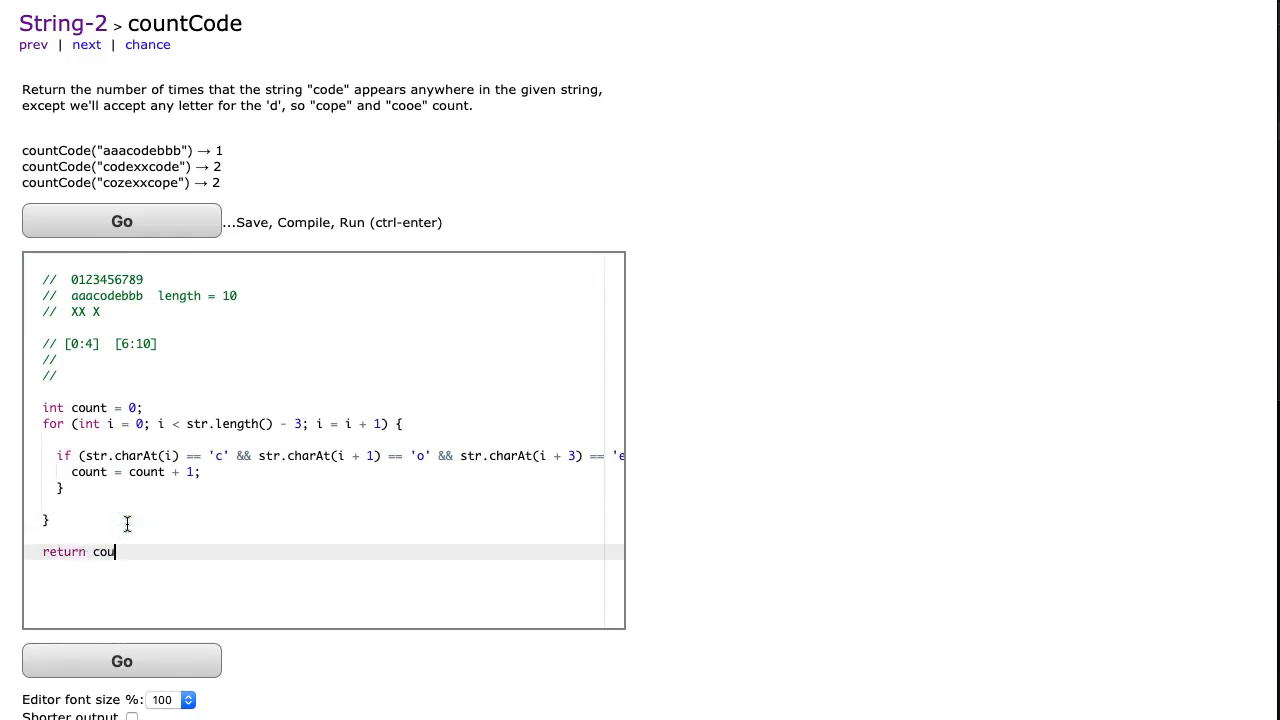
click(120, 220)
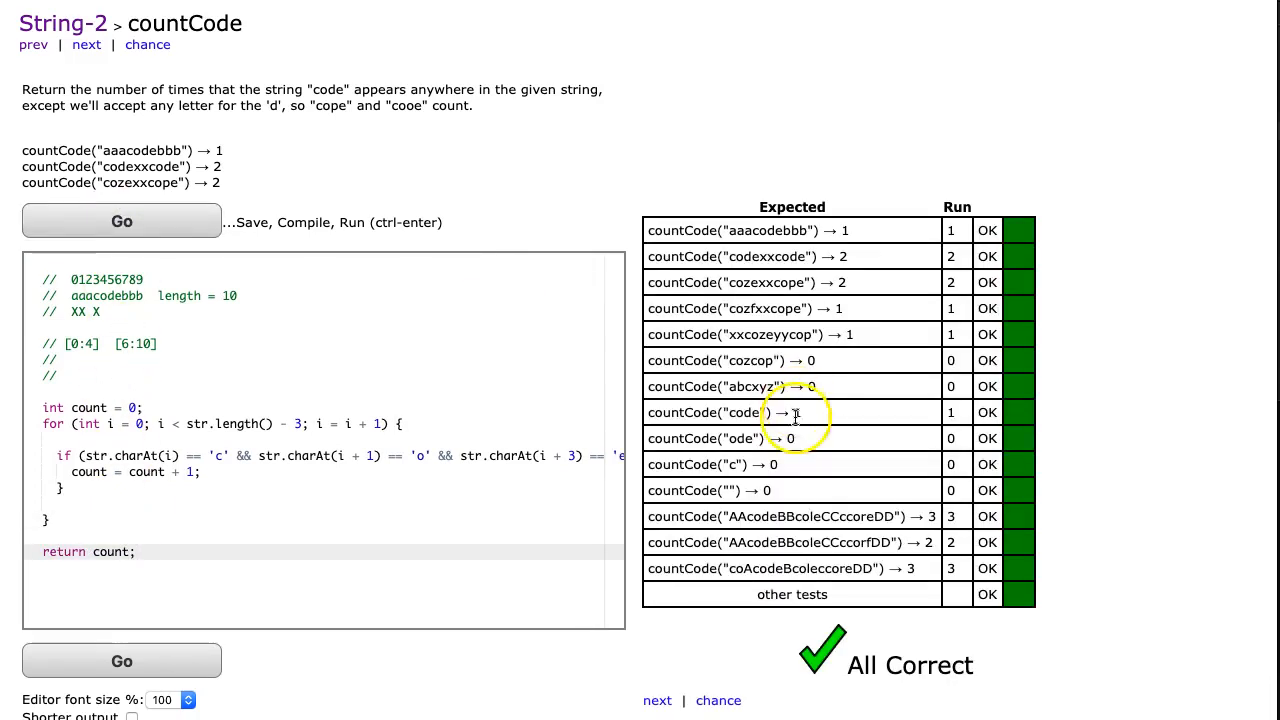